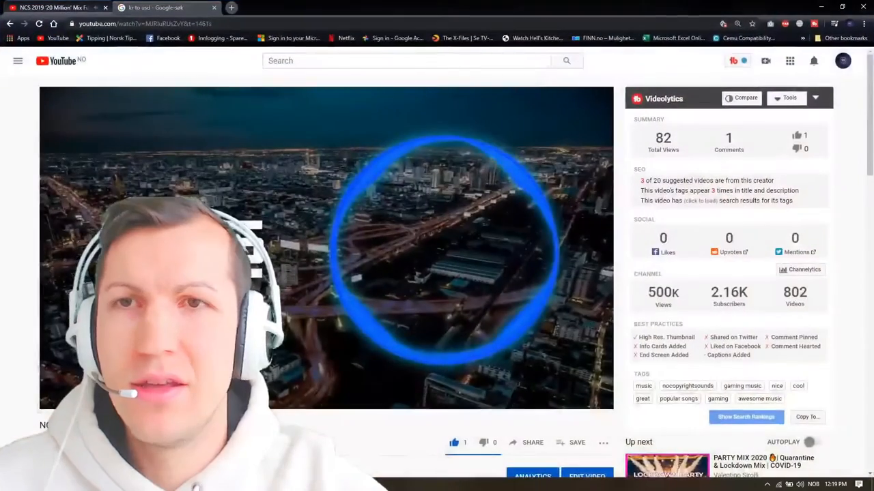
# - Leave the YouTube page and show the Filters list for the Video Capture Device source
pyautogui.click(157, 8)
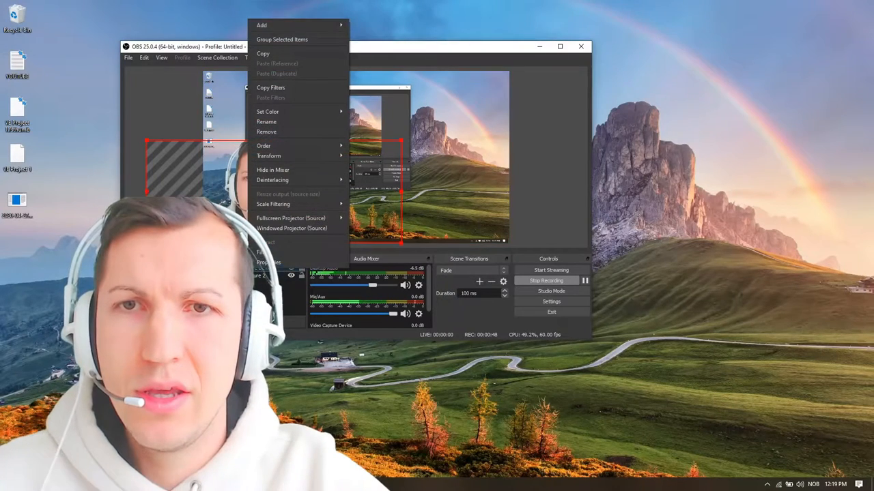
pyautogui.click(266, 243)
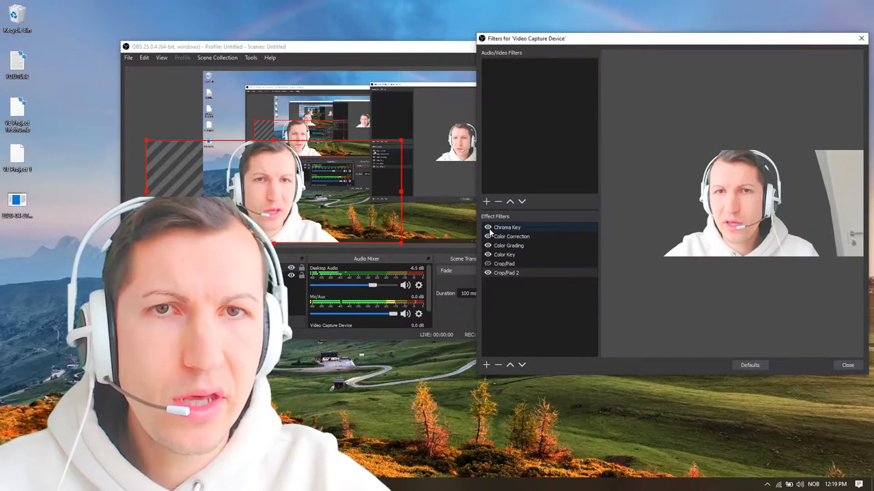
# - Disable the Chroma Key filter so the raw feed shows the green cardboard background
pyautogui.click(506, 227)
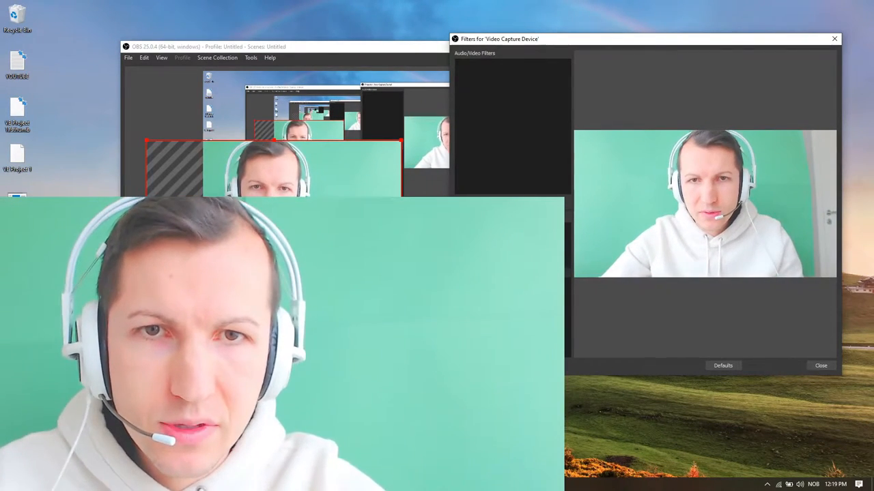
# - Move the 'Filters for Video Capture Device' window further right, green background still visible
pyautogui.click(821, 366)
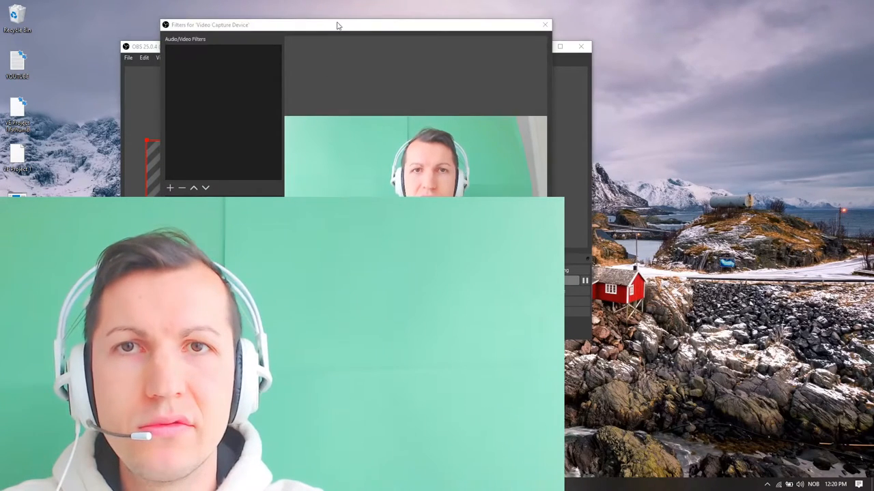
pyautogui.moveTo(355, 24); pyautogui.dragTo(601, 36)
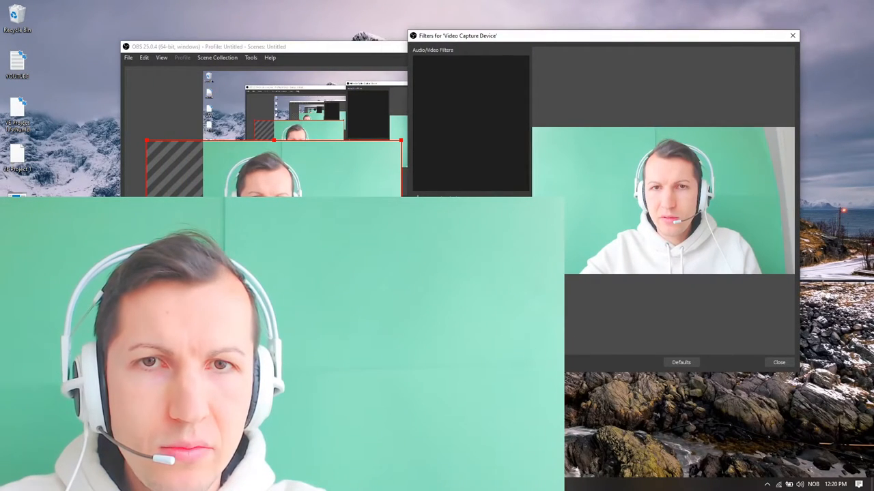